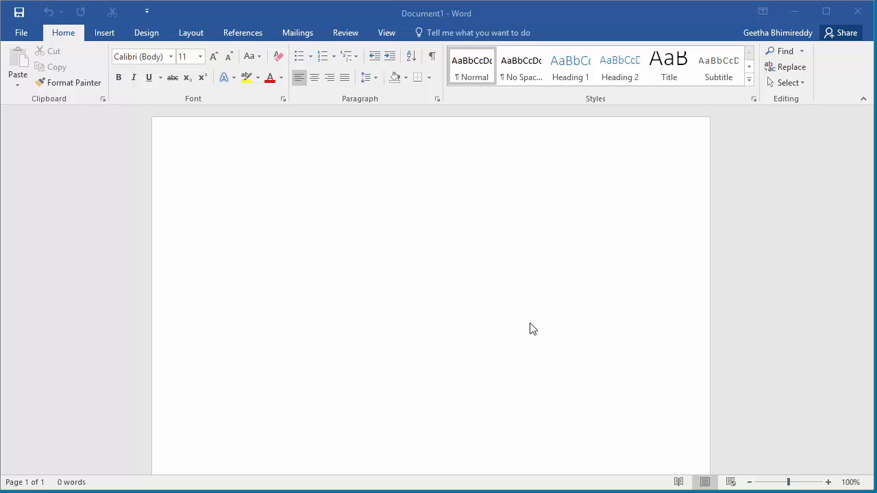
mouse_move(31, 58)
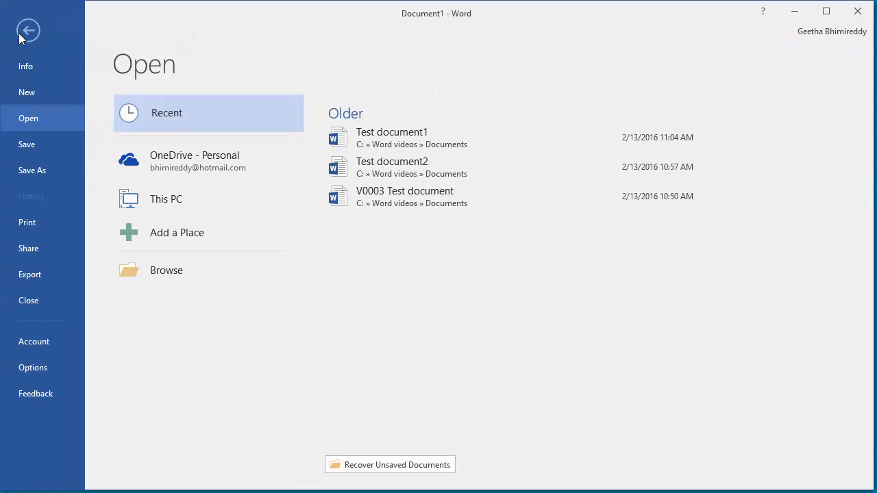
mouse_move(265, 134)
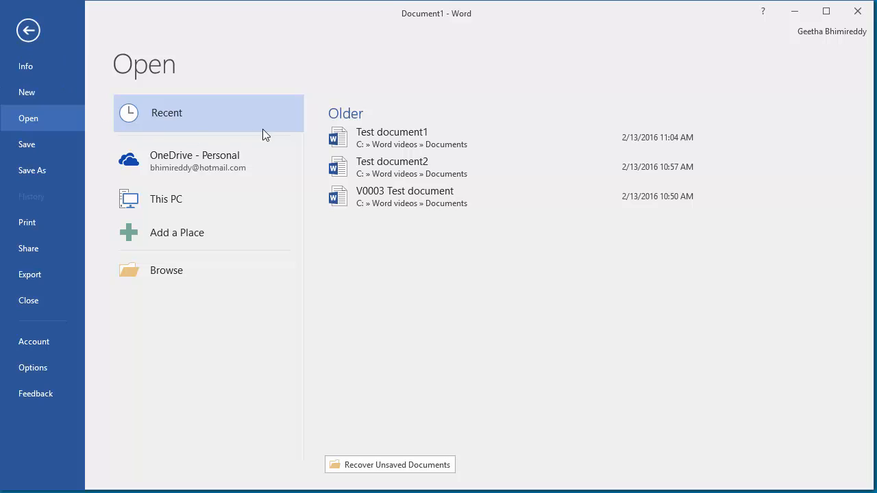
mouse_move(390, 137)
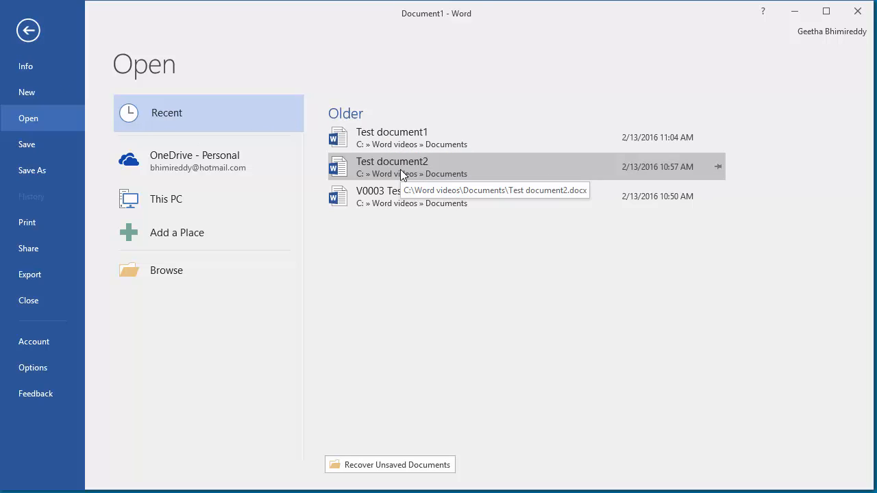
mouse_move(404, 196)
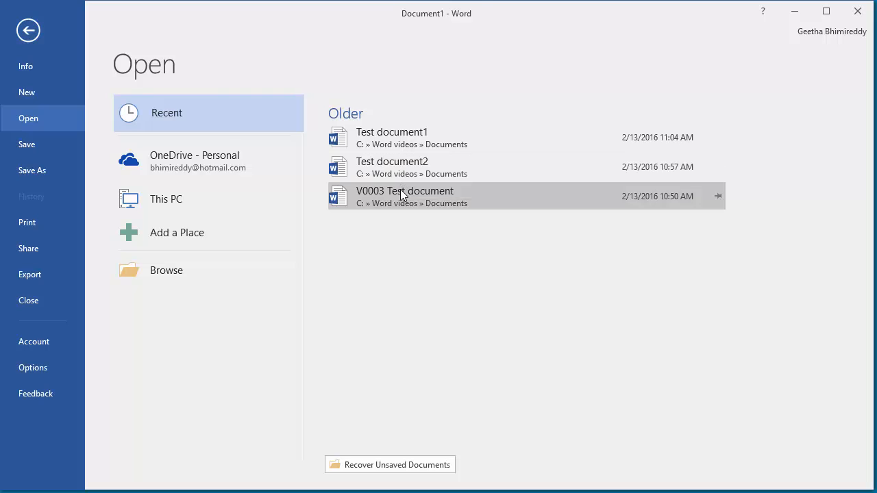
mouse_move(404, 166)
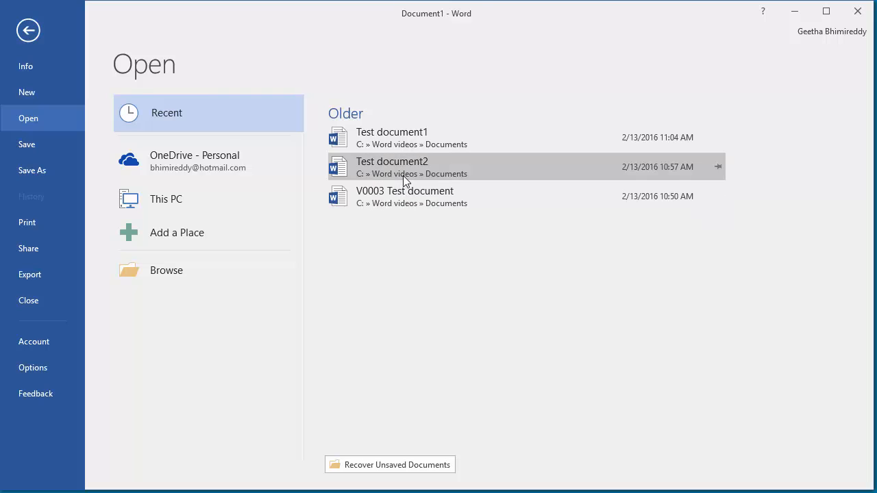
mouse_move(406, 173)
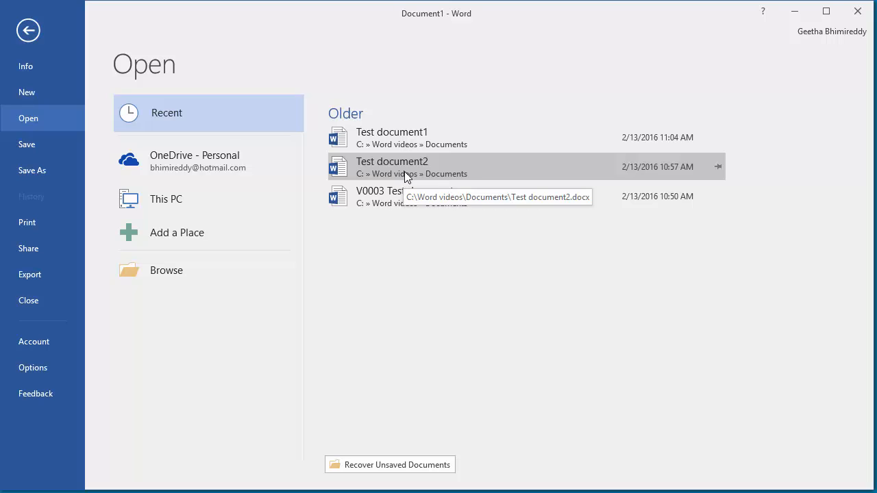
mouse_move(414, 137)
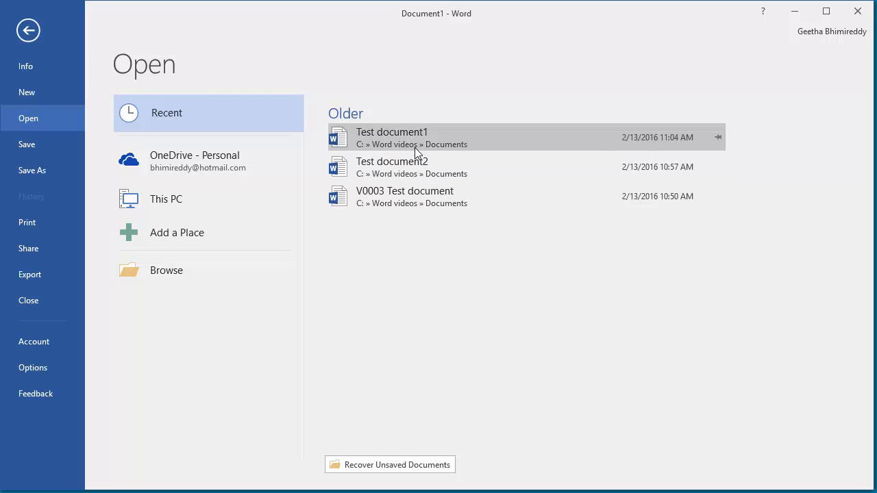
mouse_move(414, 144)
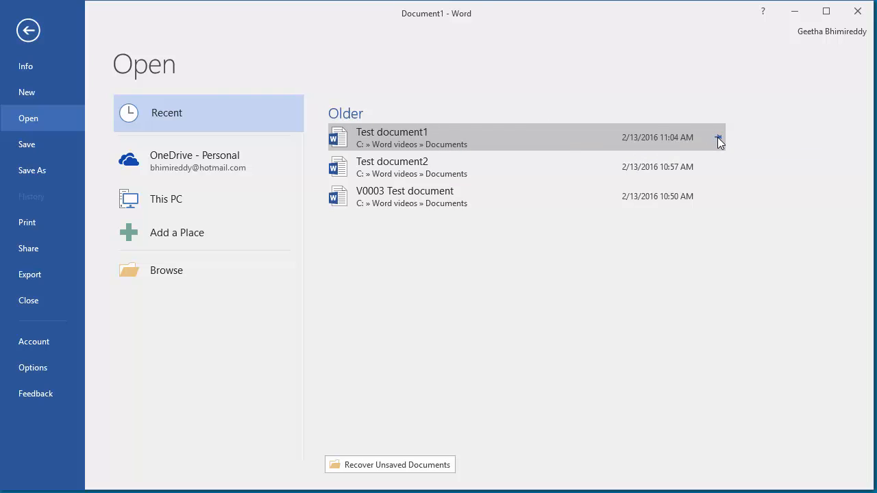
mouse_move(718, 138)
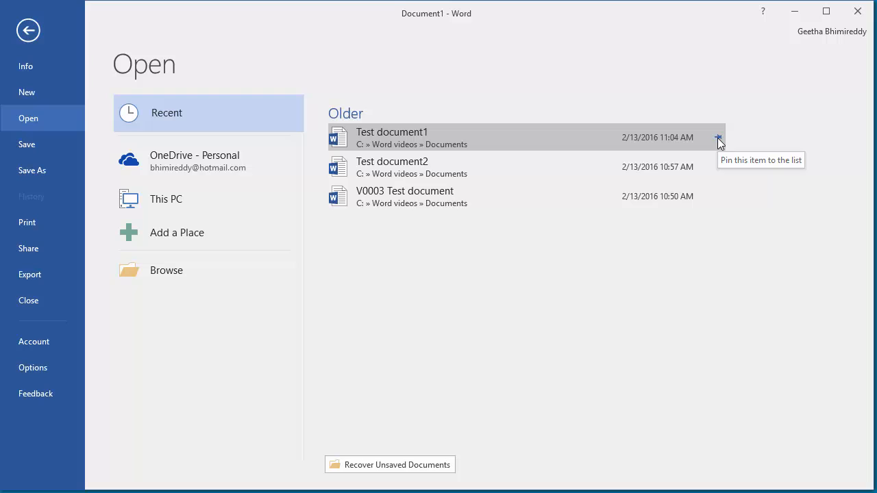
Pin Test document1 to the top of Word's recent documents list.
click(718, 137)
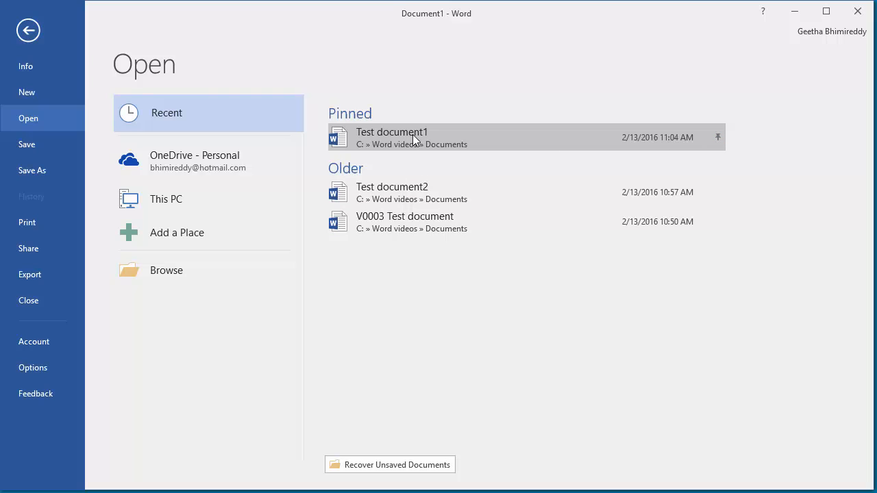
mouse_move(411, 137)
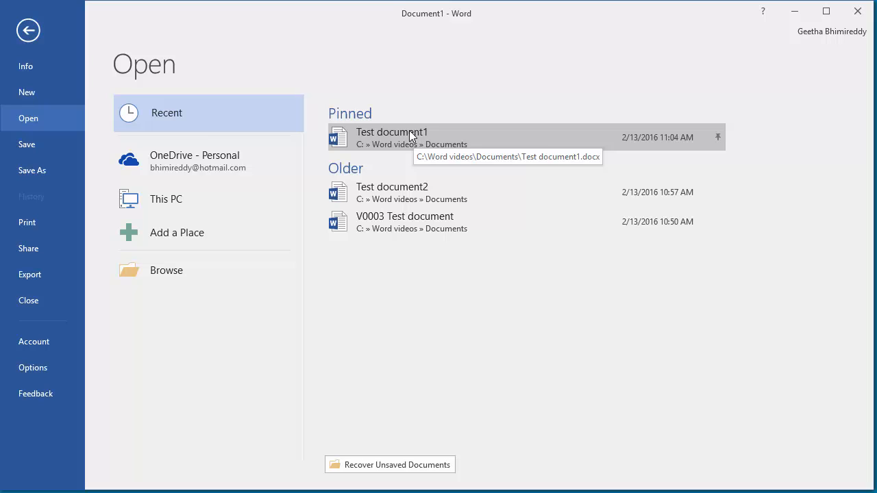
mouse_move(400, 148)
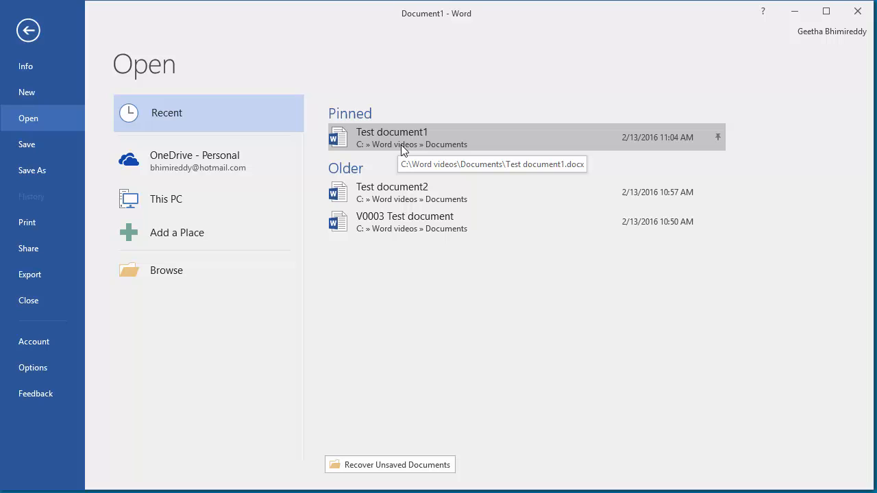
mouse_move(413, 149)
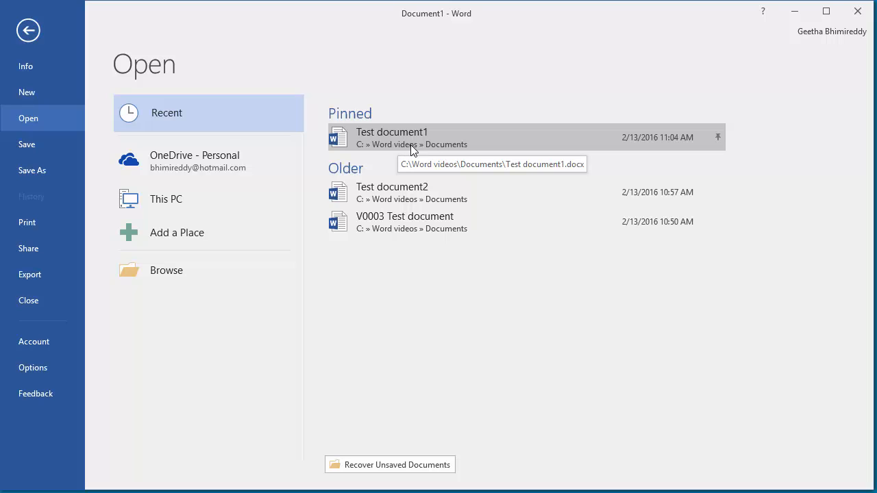
mouse_move(473, 144)
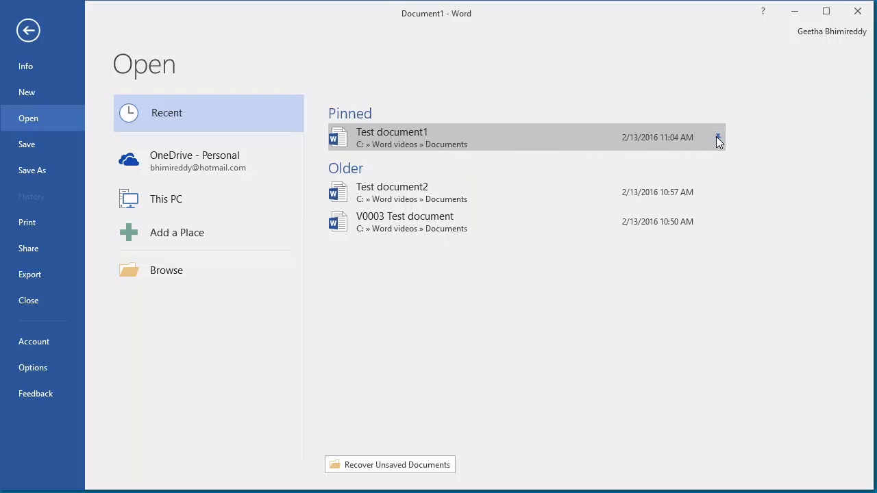
mouse_move(718, 137)
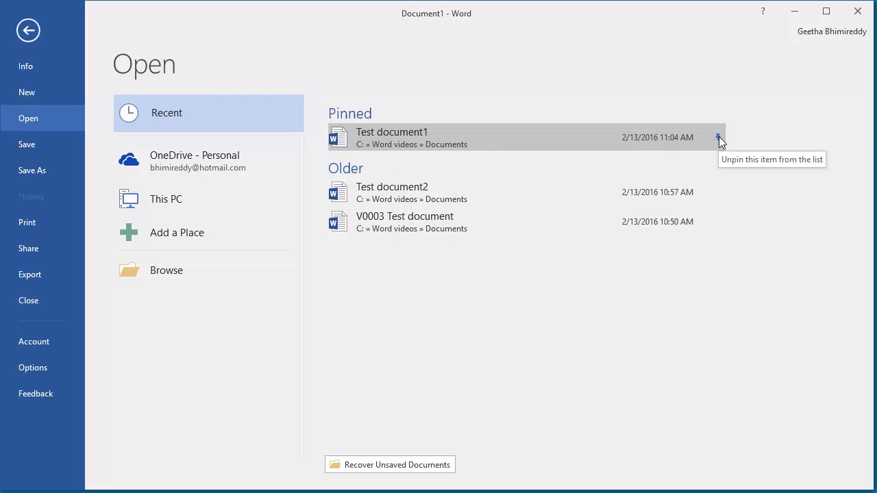
Unpin Test document1 so it returns under Older with Test document2 and V0003.
click(717, 137)
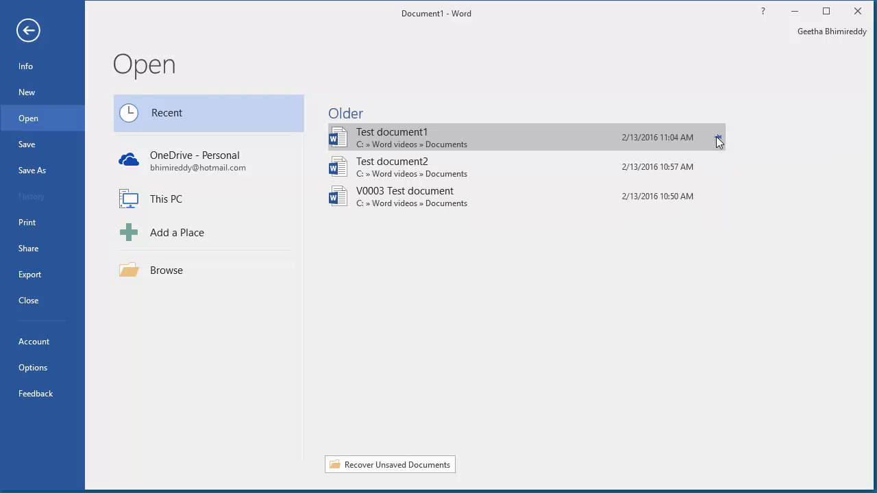
mouse_move(717, 138)
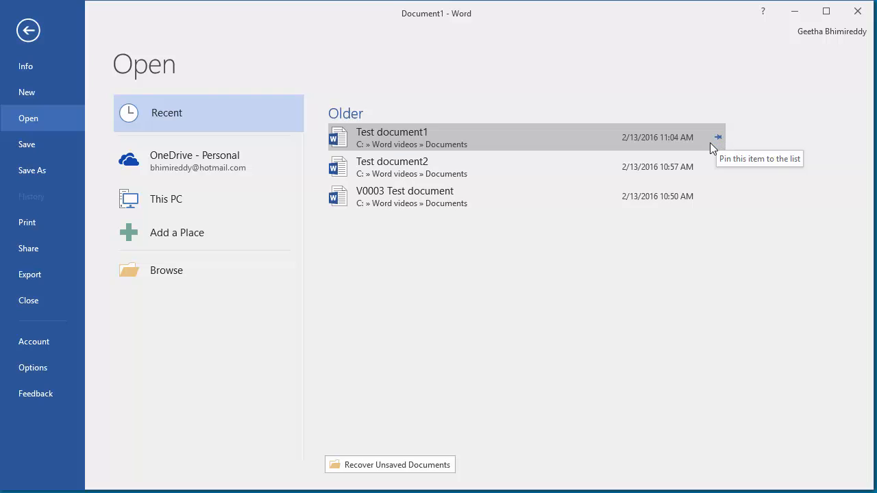
mouse_move(697, 154)
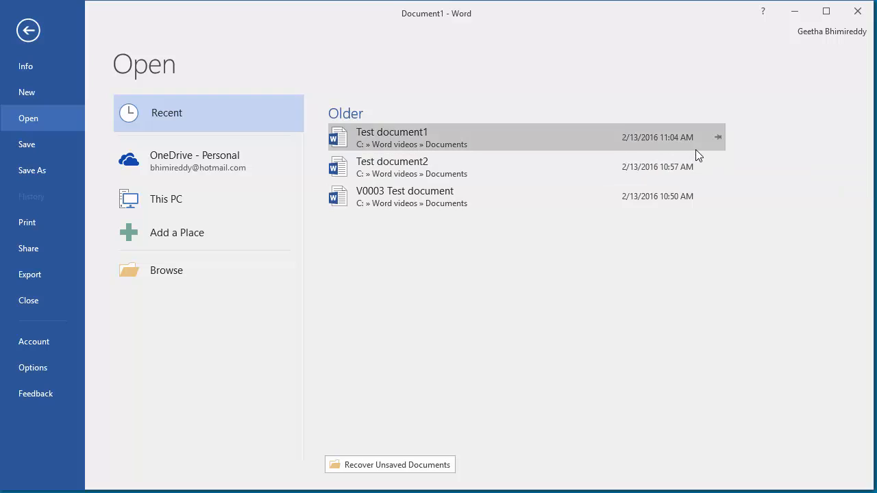
mouse_move(698, 154)
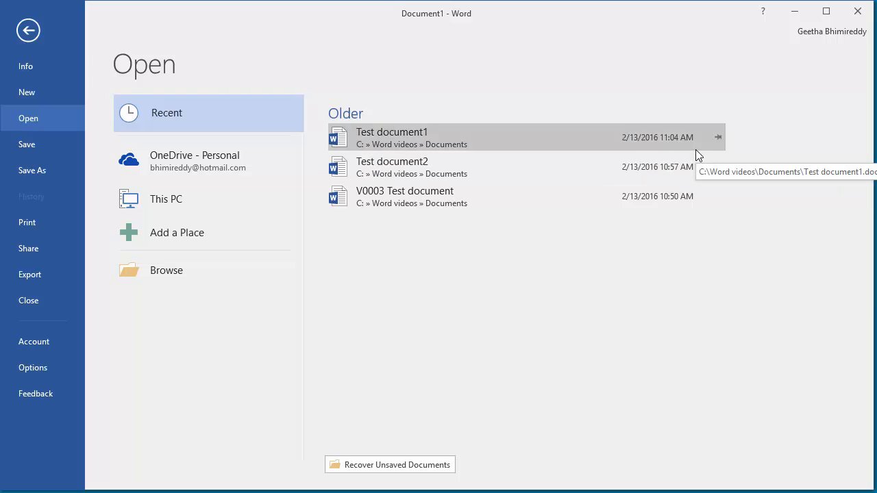